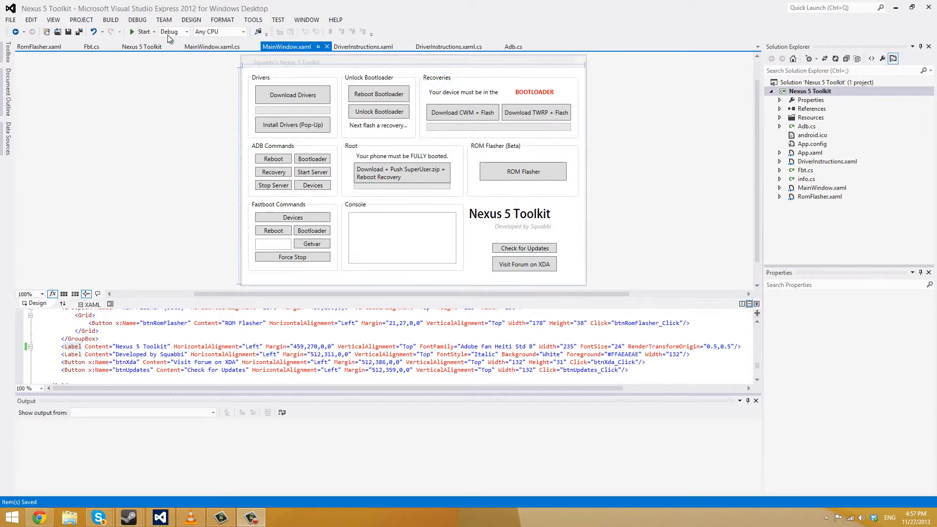
# - Build and run the Nexus 5 Toolkit project from the toolbar Start button
pyautogui.click(142, 31)
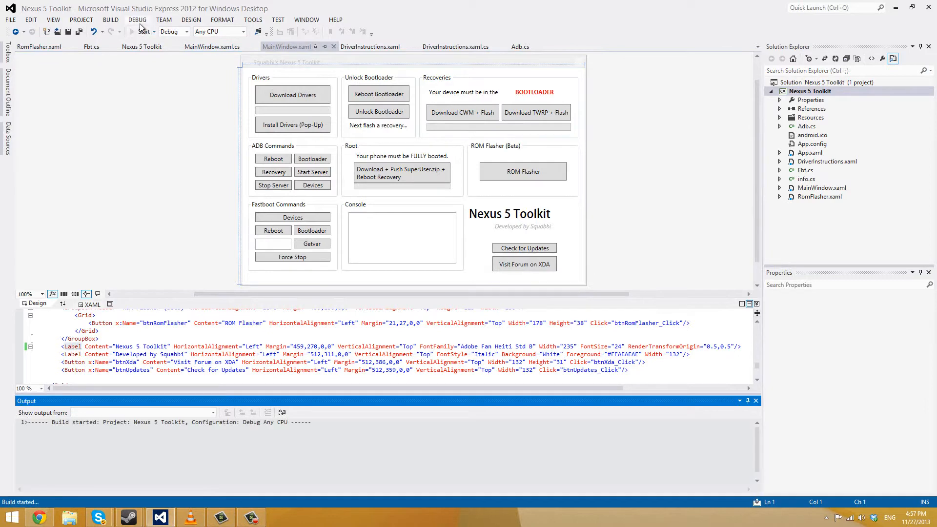
pyautogui.click(143, 32)
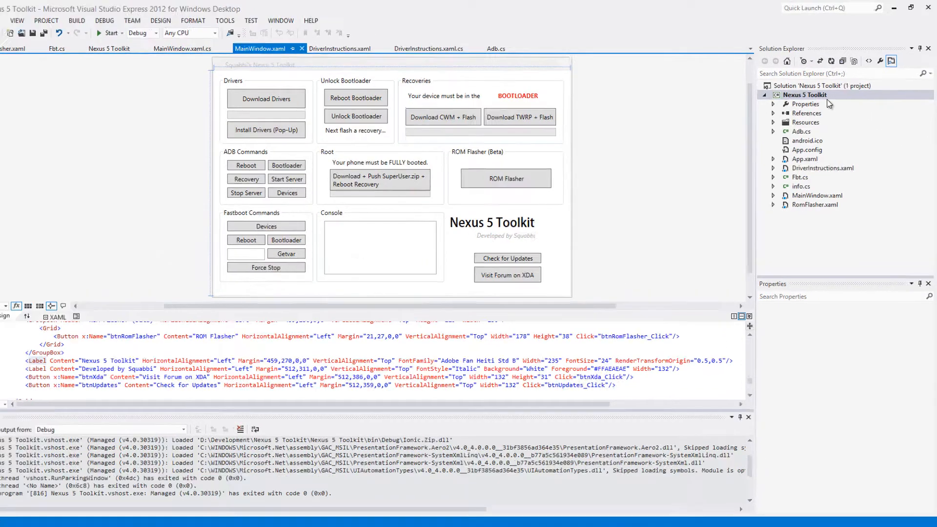
# - Bring up the context menu for the Nexus 5 Toolkit project in Solution Explorer
pyautogui.rightClick(804, 94)
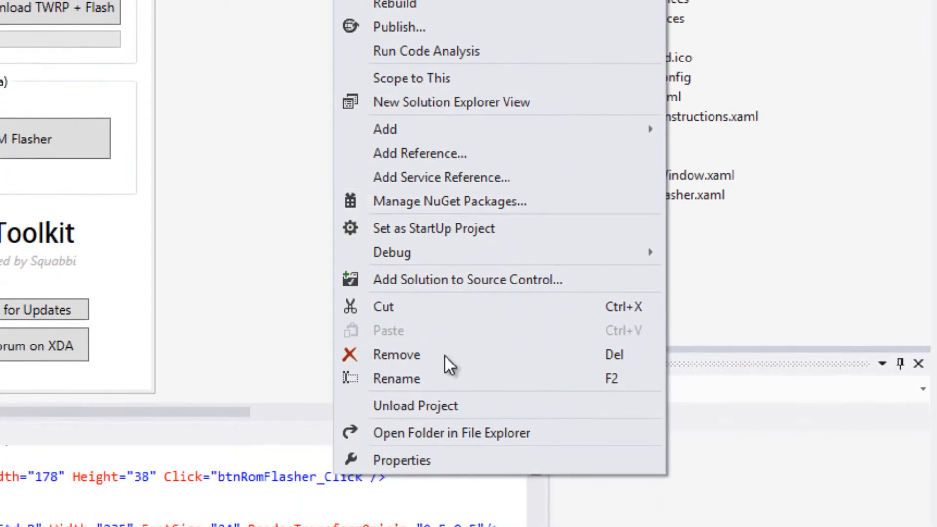
pyautogui.moveTo(694, 31)
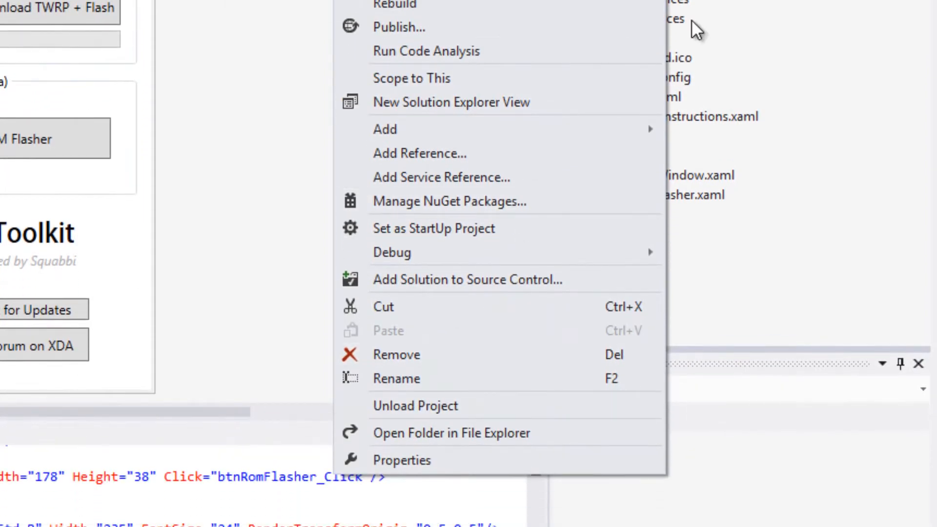
pyautogui.moveTo(594, 152)
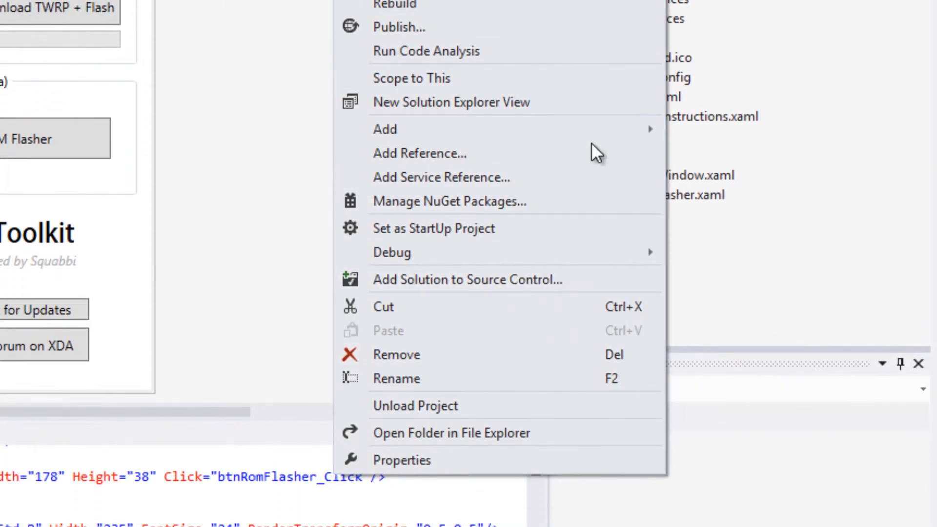
pyautogui.moveTo(439, 445)
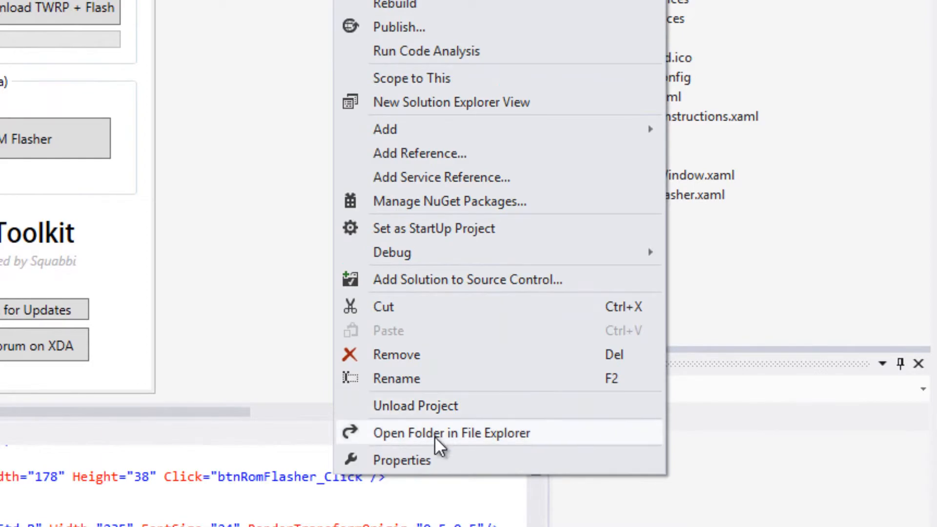
# - Open the project's folder in File Explorer and navigate into bin\Debug
pyautogui.click(451, 433)
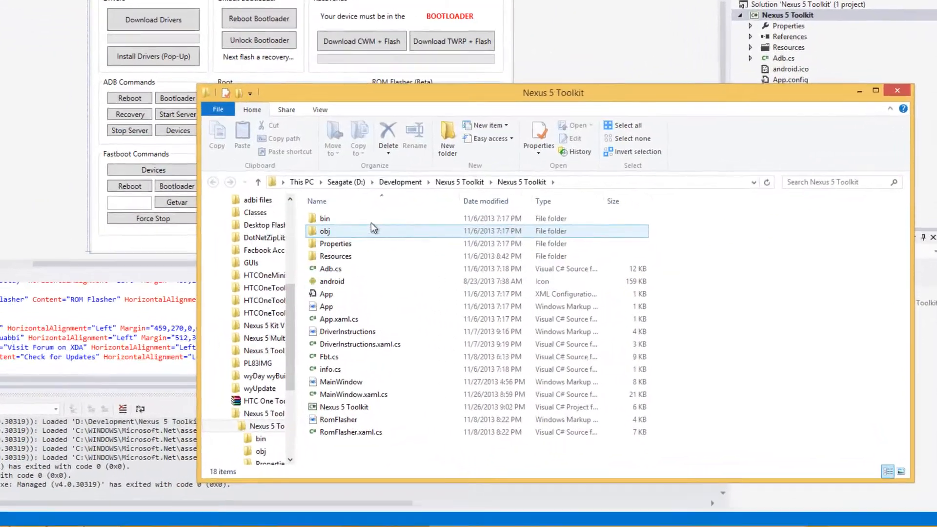
pyautogui.doubleClick(325, 217)
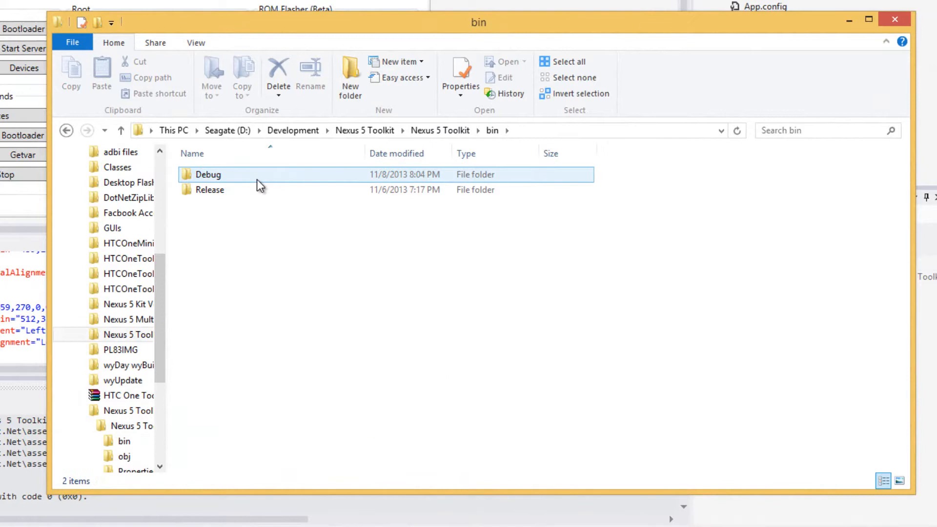
pyautogui.doubleClick(208, 174)
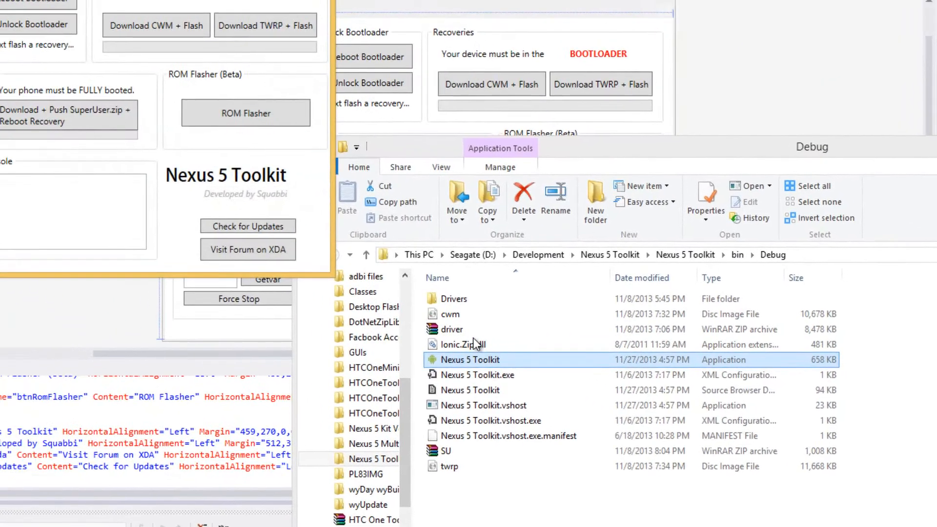
pyautogui.doubleClick(469, 360)
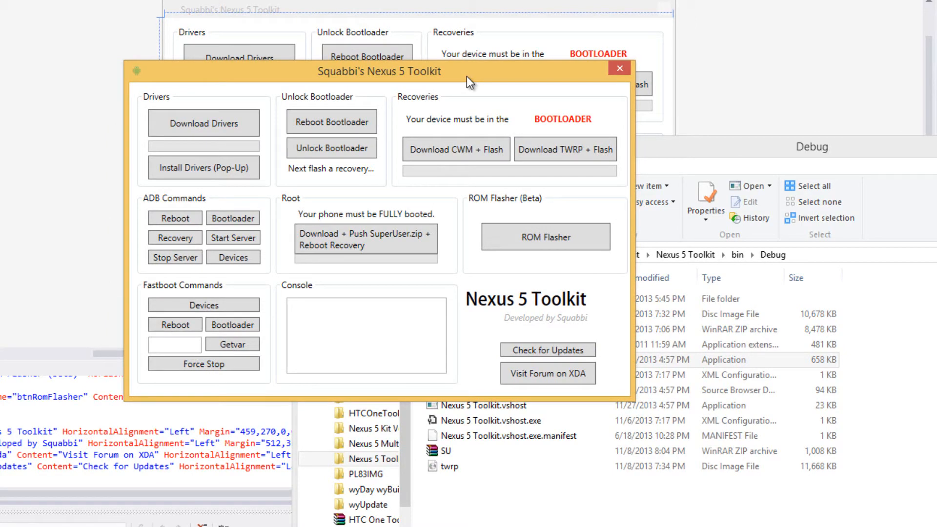
pyautogui.moveTo(632, 88)
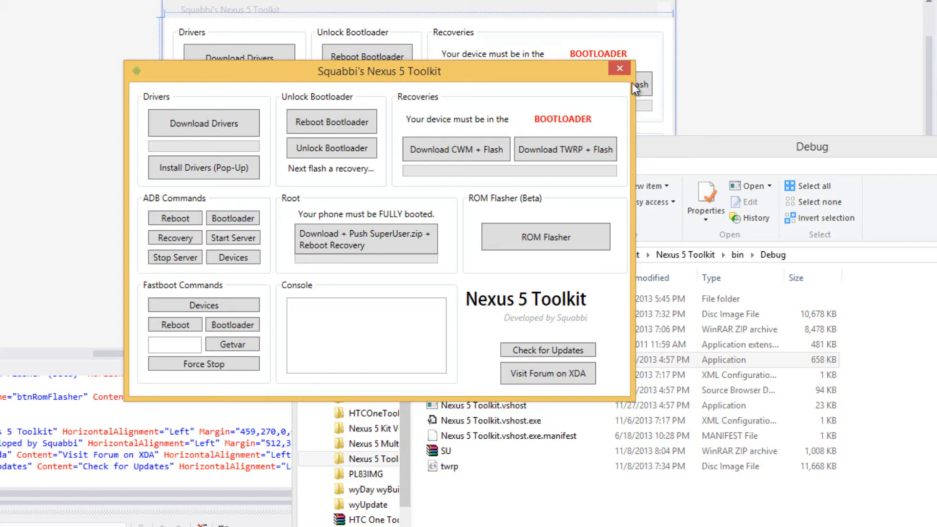
pyautogui.moveTo(621, 73)
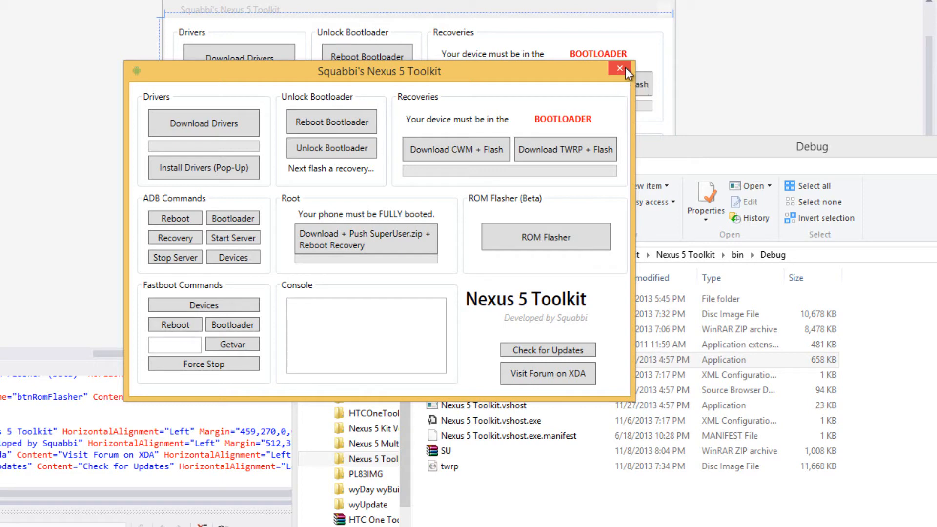
pyautogui.click(619, 68)
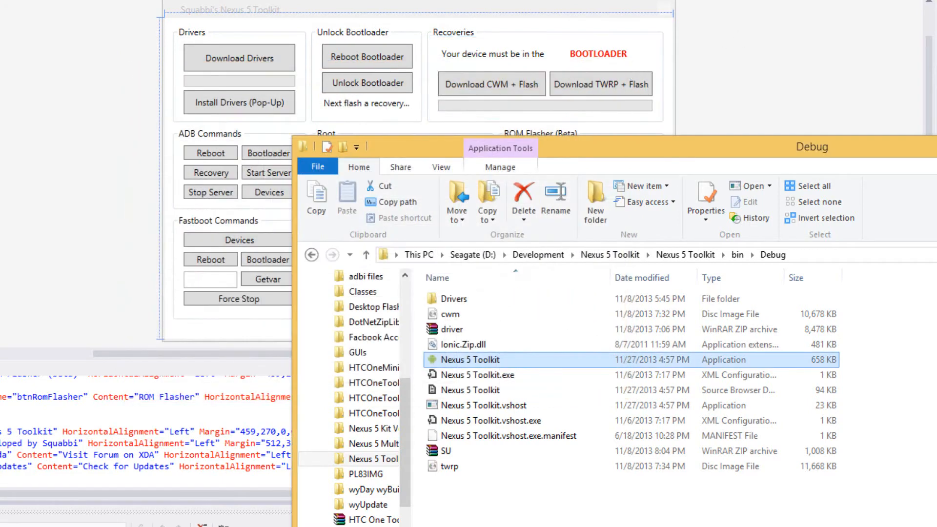